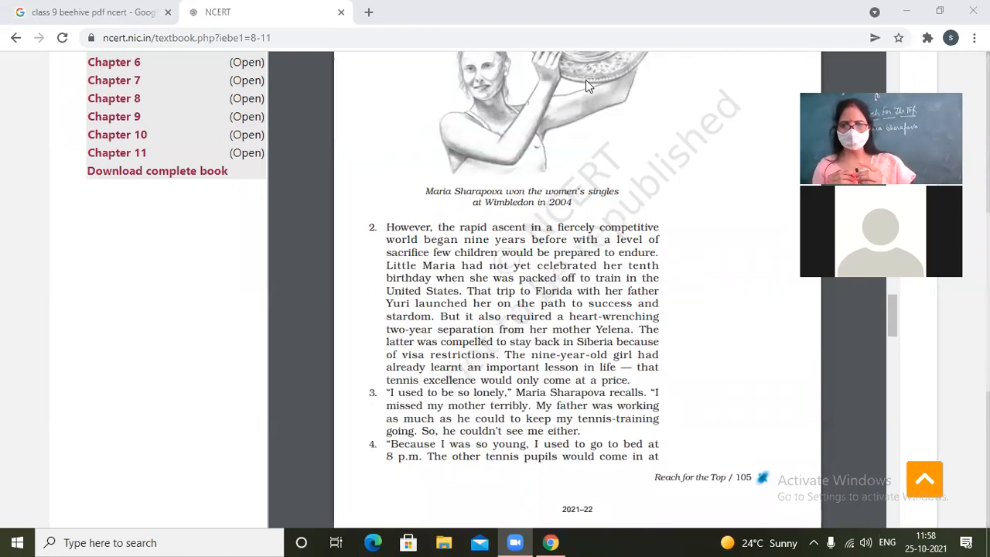
pyautogui.moveTo(817, 88)
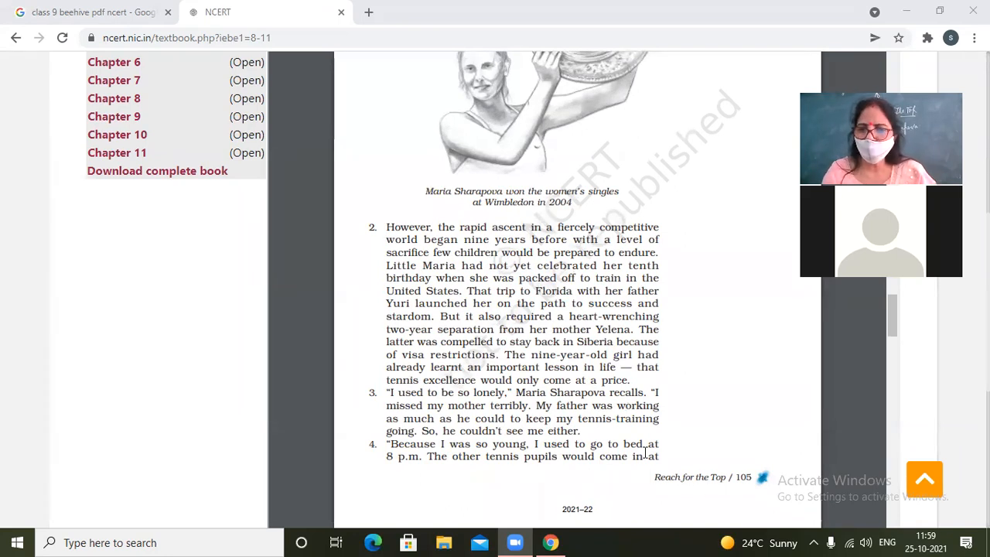
pyautogui.scroll(-3)
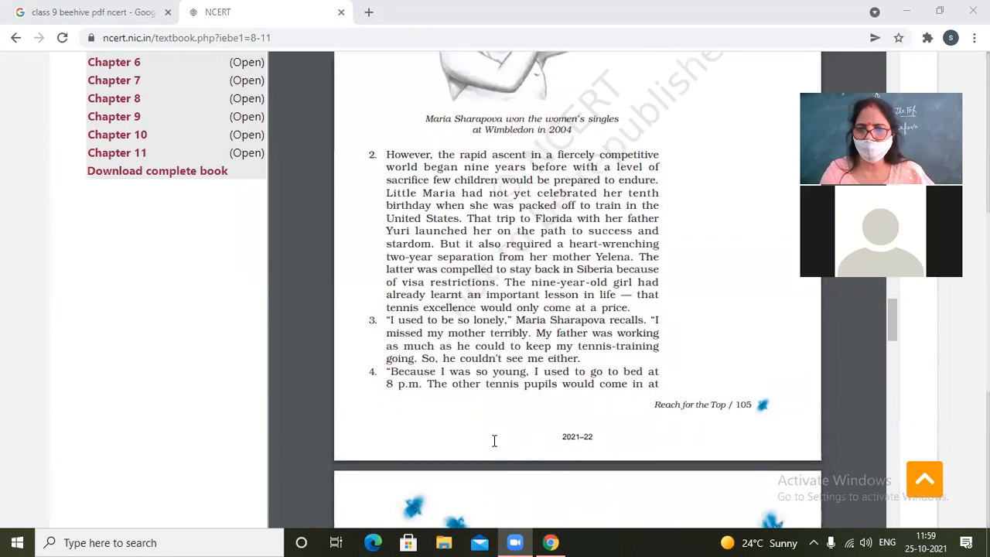
pyautogui.scroll(-3)
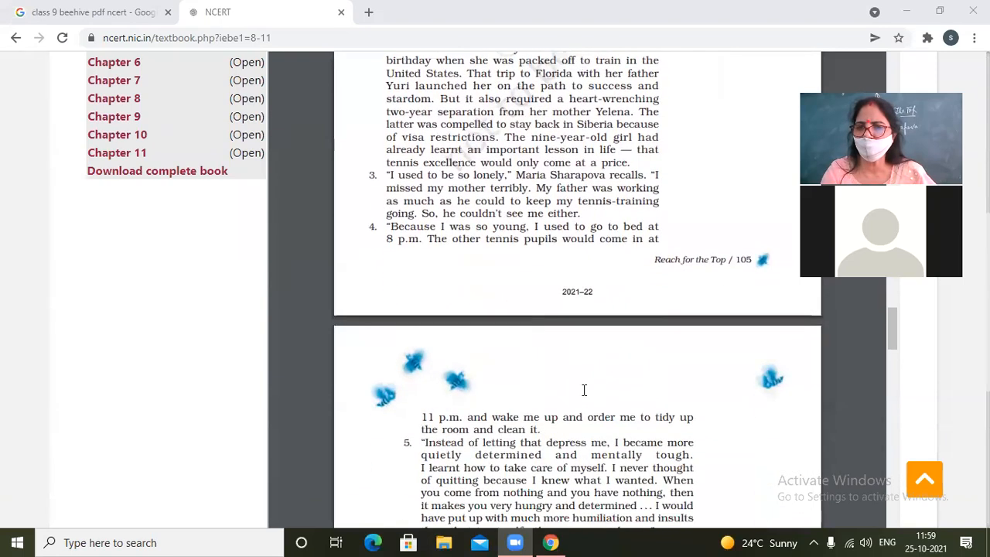
pyautogui.scroll(-3)
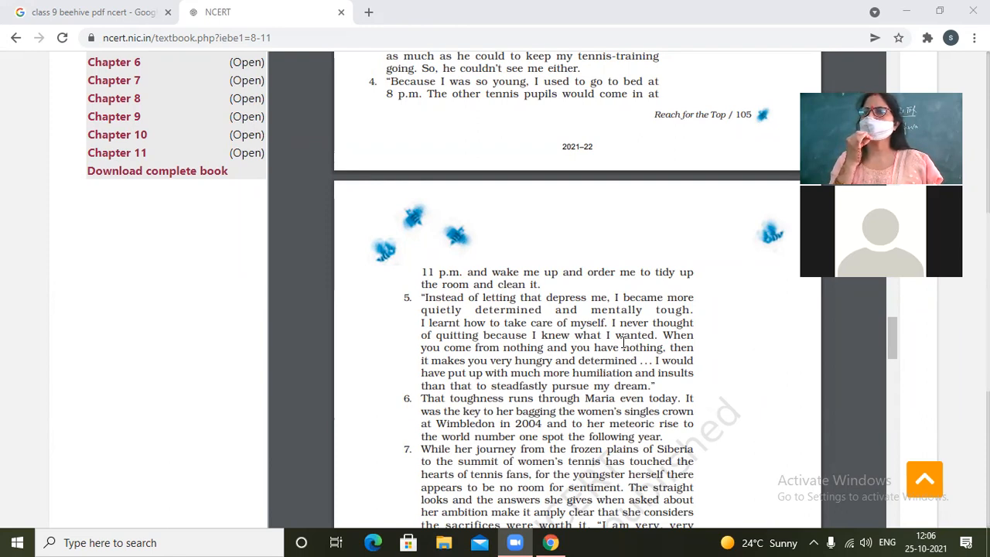
pyautogui.moveTo(712, 524)
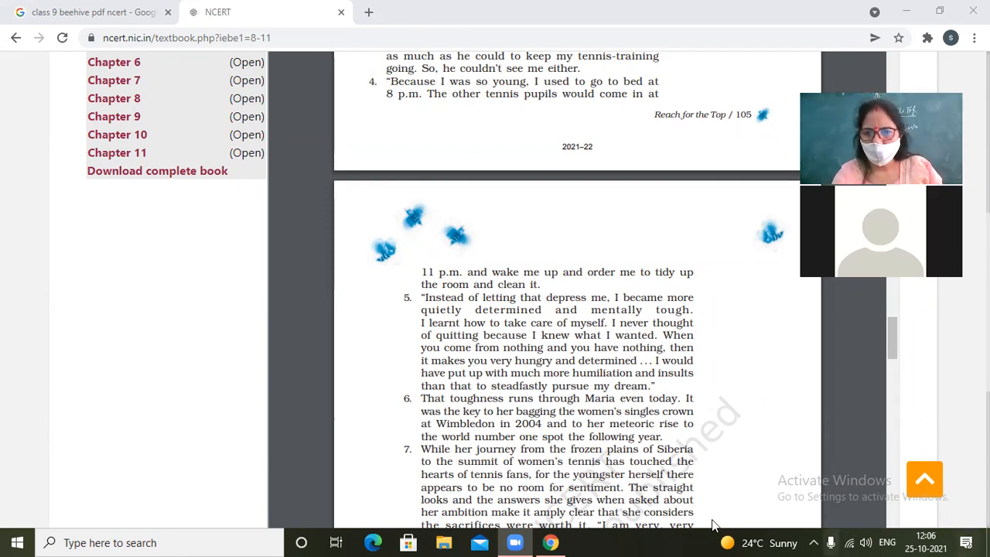
pyautogui.moveTo(649, 378)
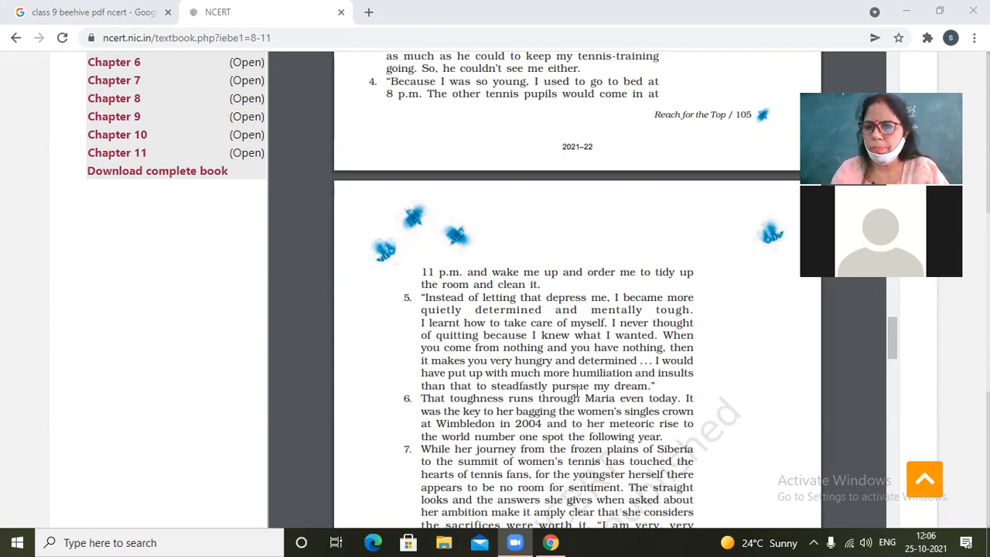
pyautogui.moveTo(493, 375)
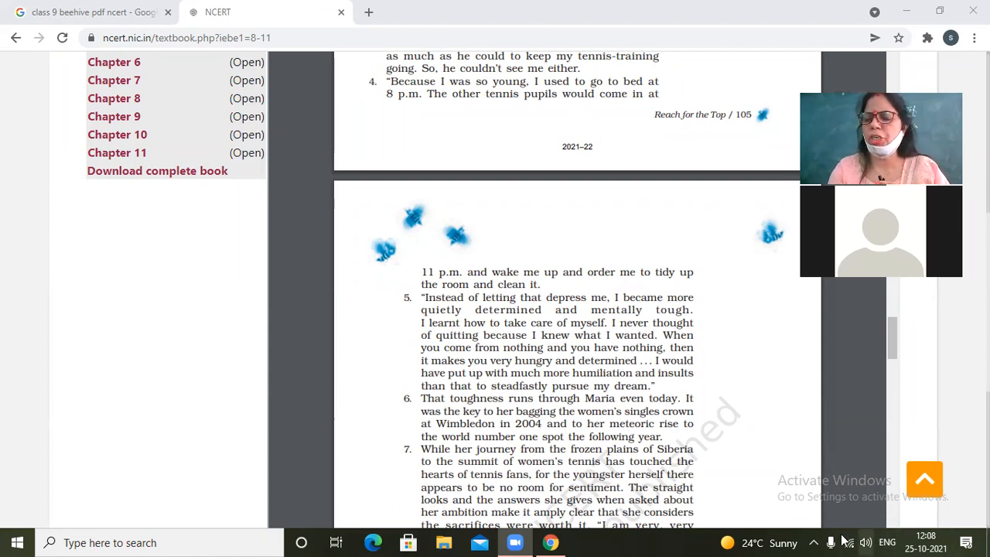
pyautogui.moveTo(503, 360)
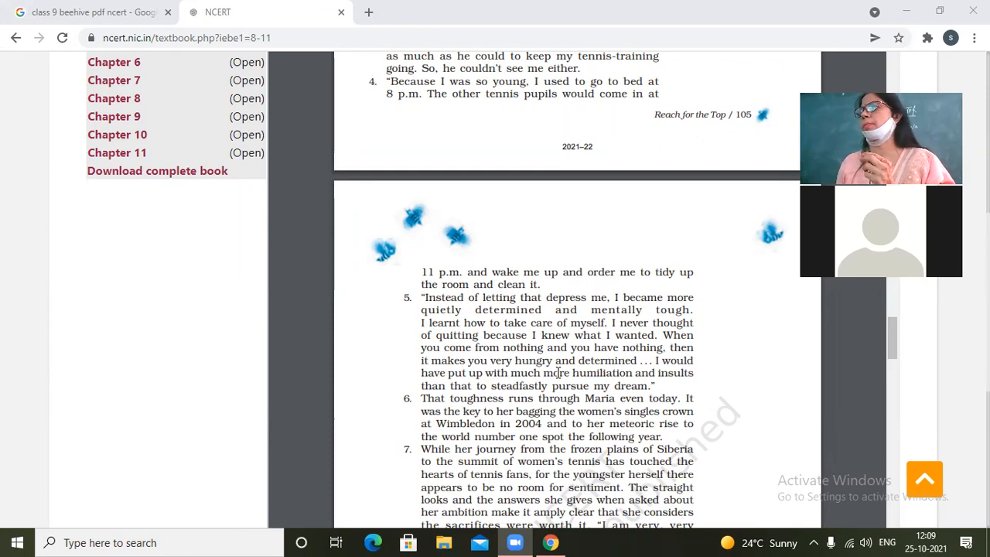
pyautogui.moveTo(767, 466)
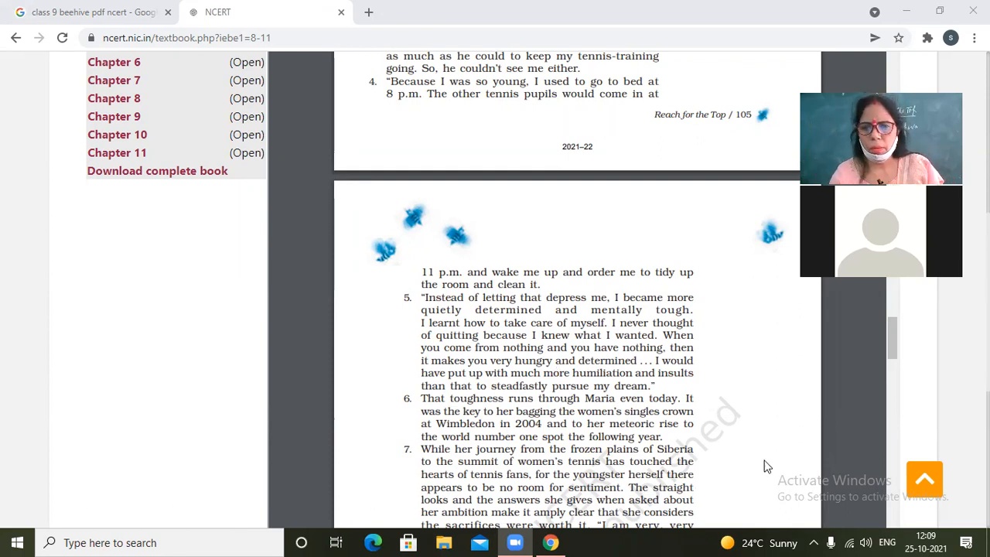
pyautogui.moveTo(800, 432)
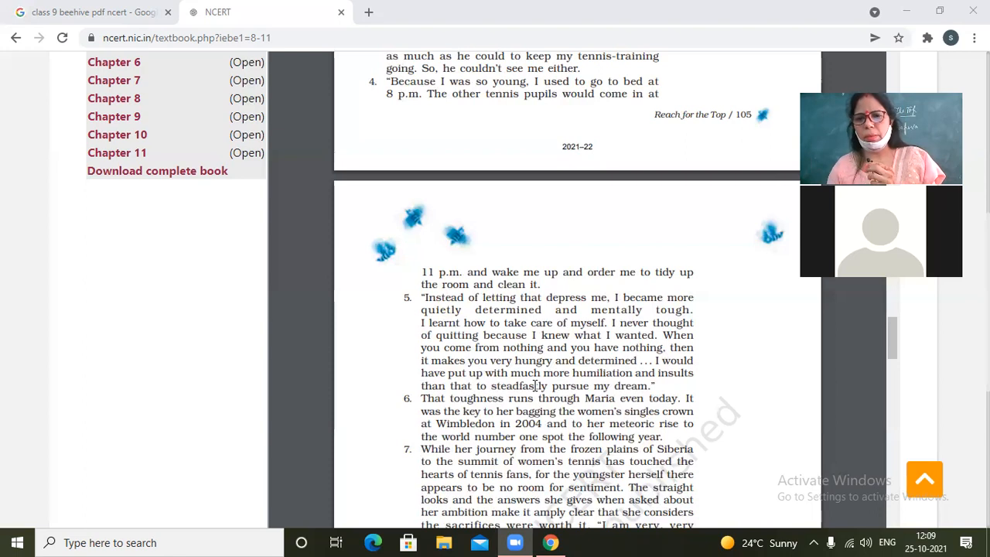
pyautogui.scroll(-3)
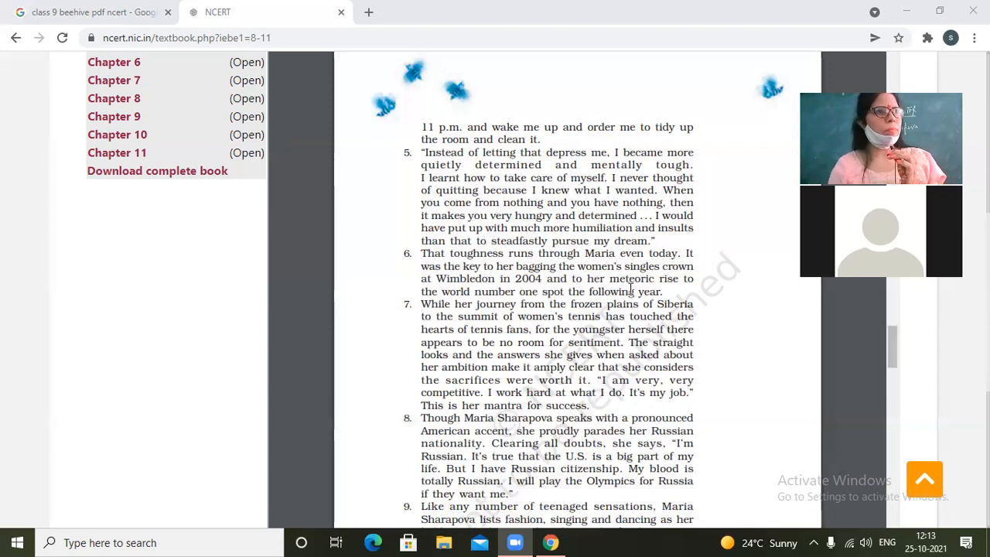
pyautogui.moveTo(705, 303)
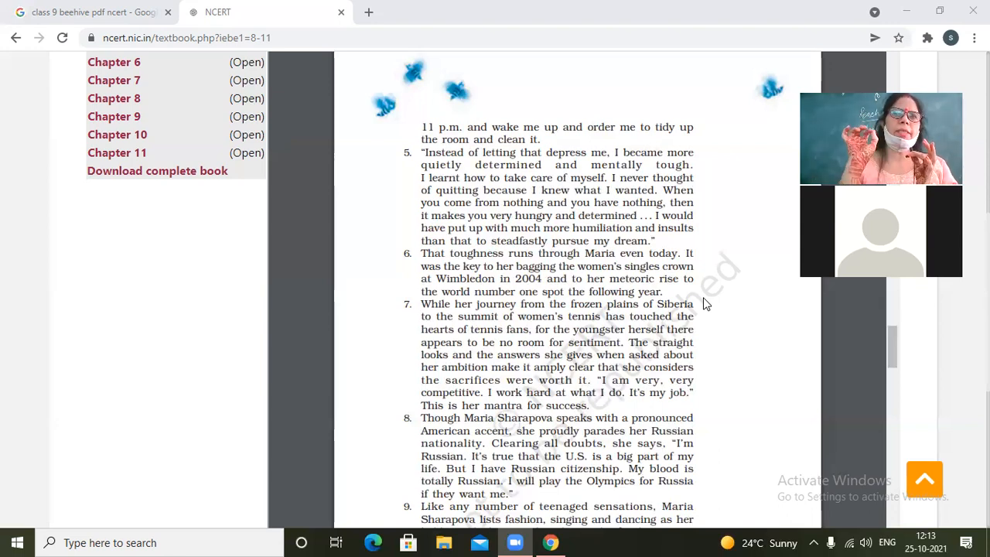
pyautogui.moveTo(93, 348)
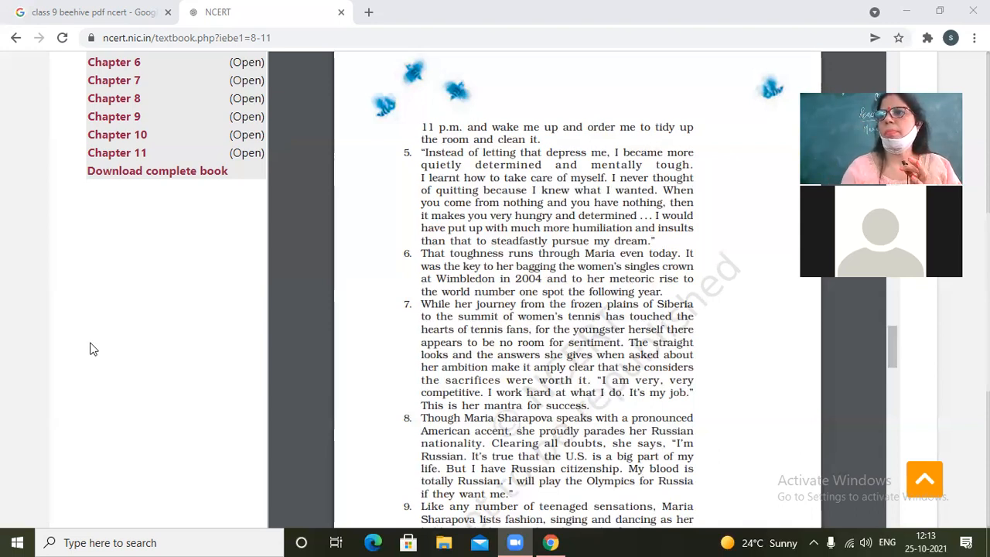
pyautogui.moveTo(61, 467)
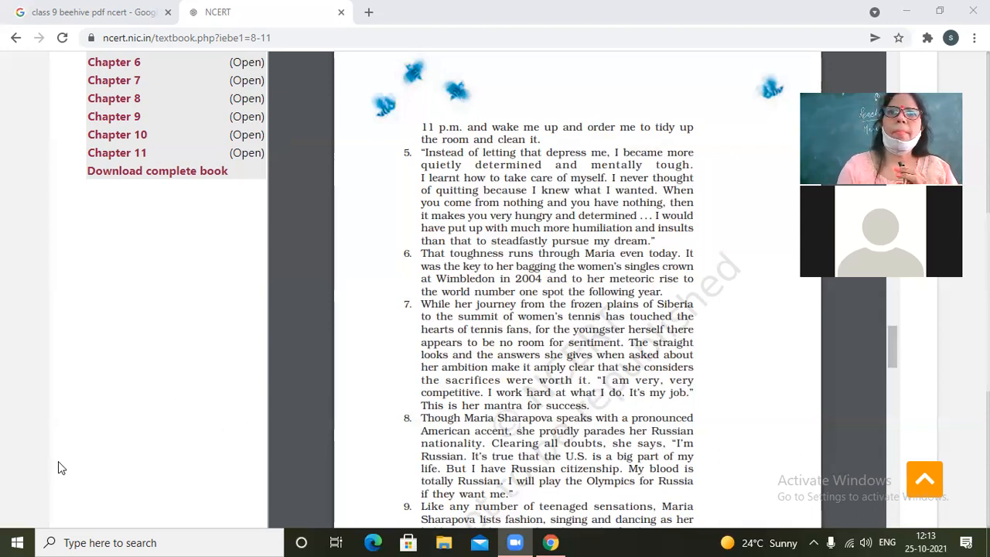
pyautogui.moveTo(7, 528)
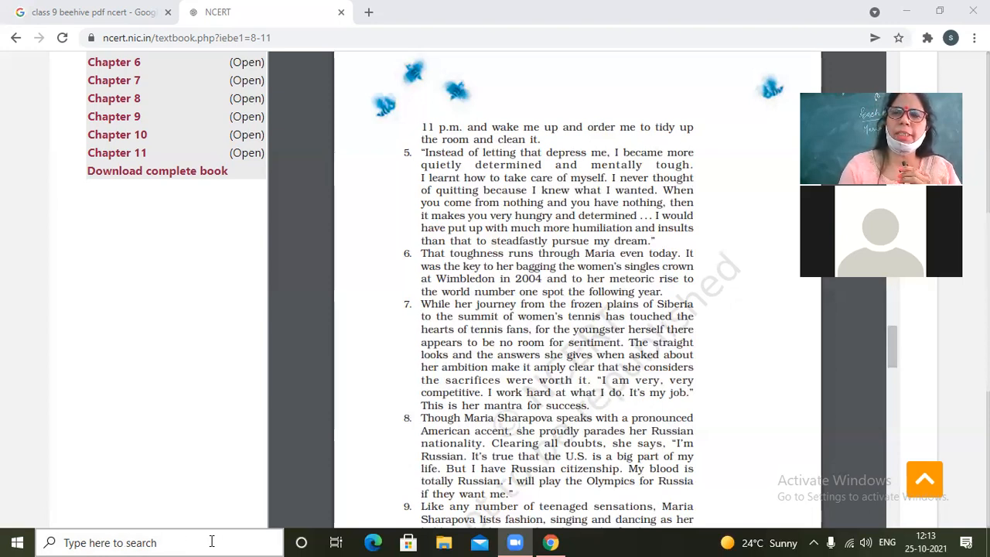
pyautogui.moveTo(159, 510)
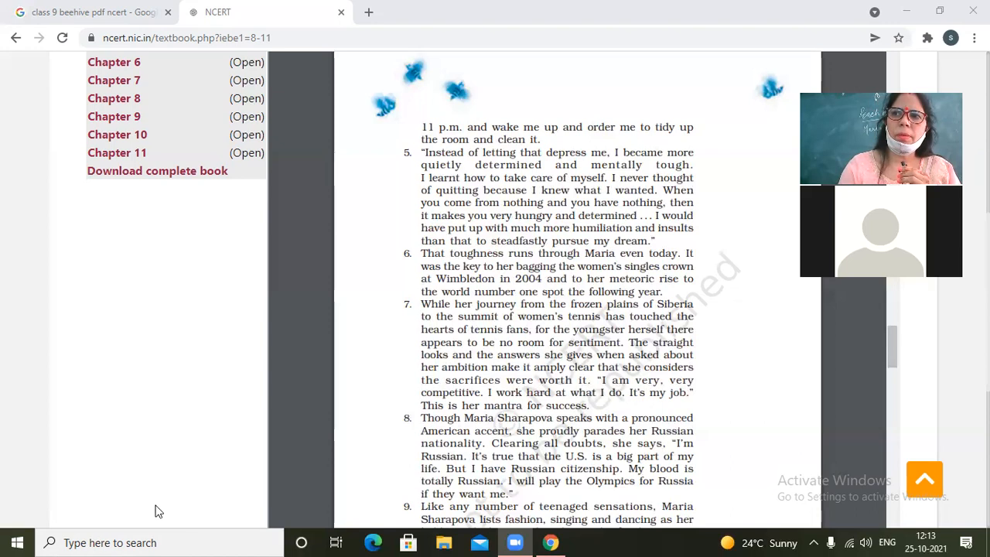
pyautogui.moveTo(131, 511)
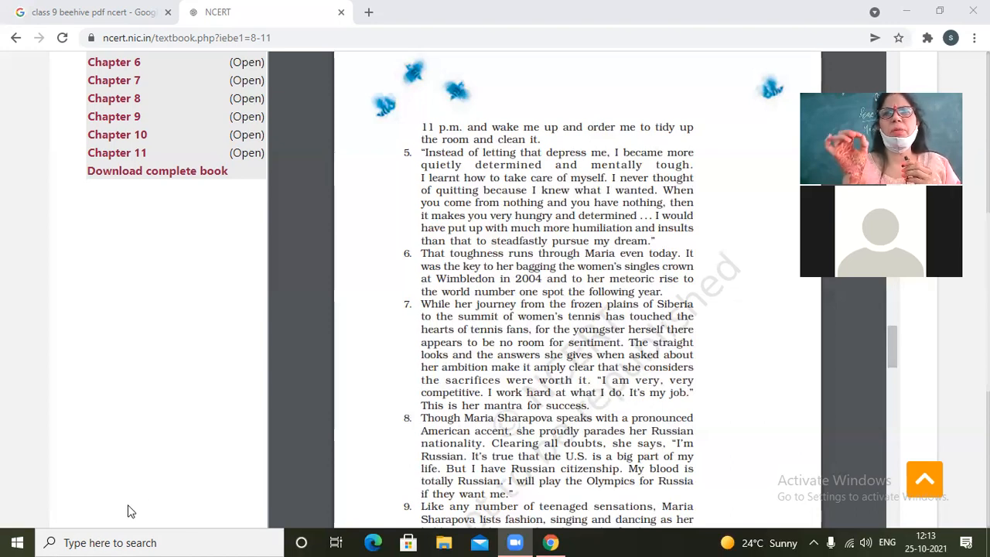
pyautogui.moveTo(136, 511)
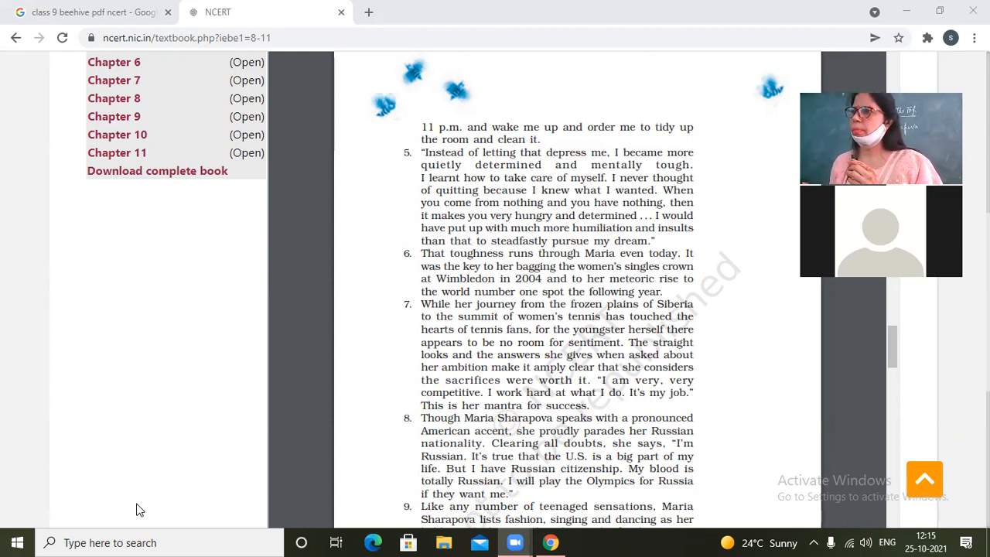
pyautogui.moveTo(727, 139)
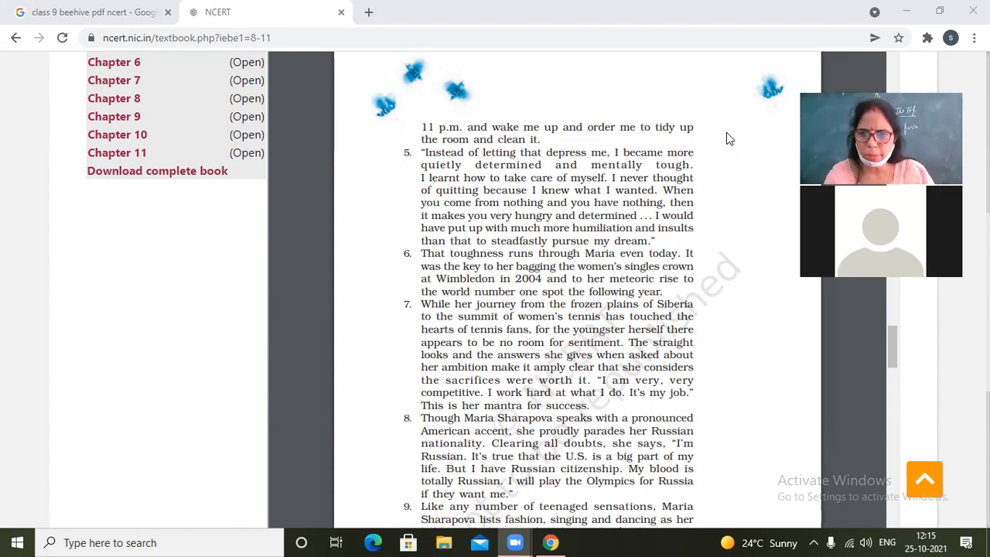
pyautogui.moveTo(760, 170)
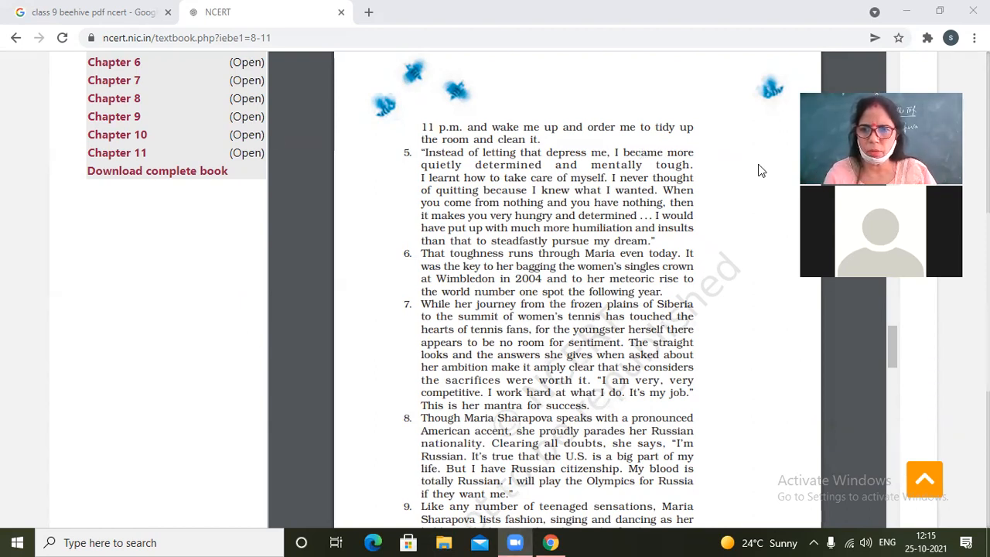
pyautogui.scroll(-3)
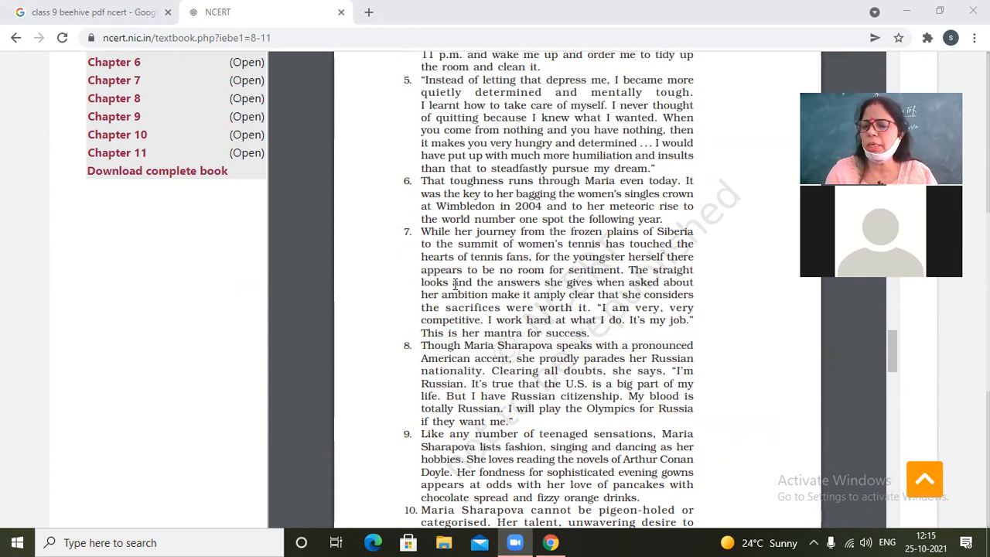
pyautogui.moveTo(595, 264)
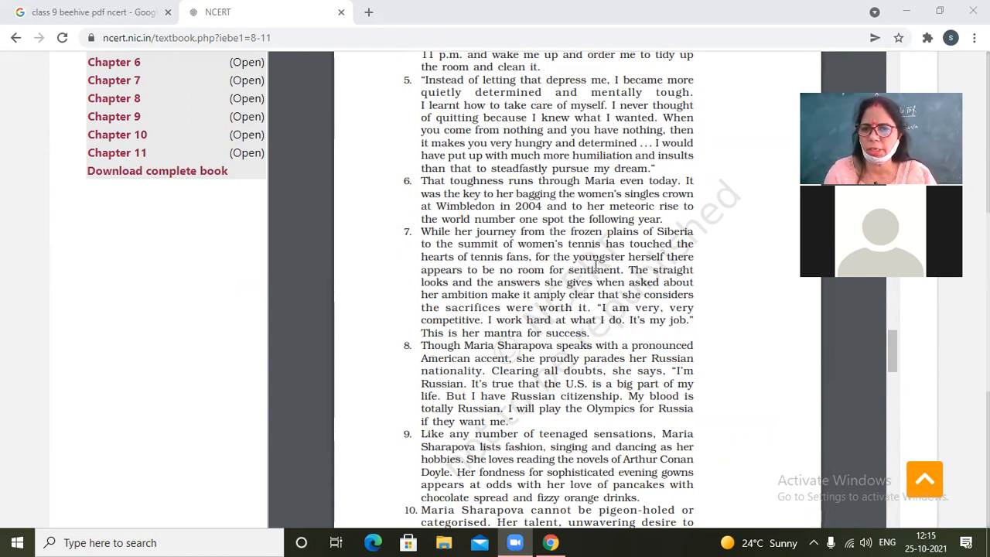